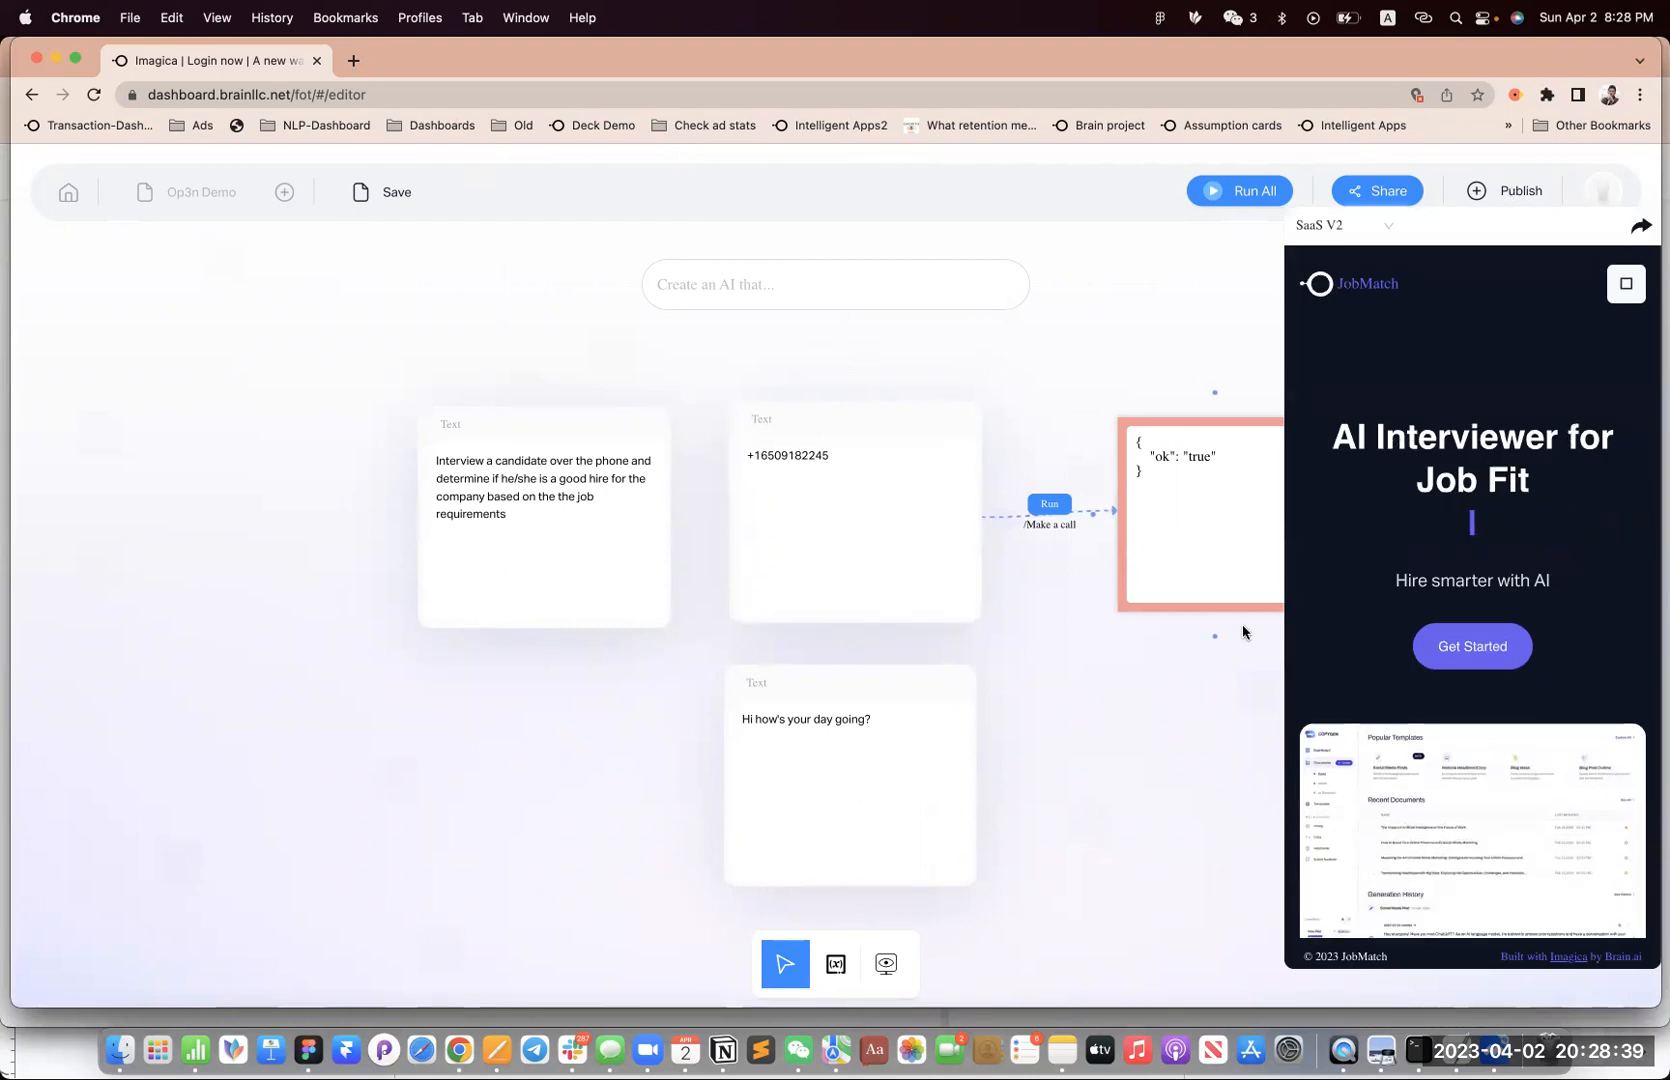
pyautogui.moveTo(1168, 861)
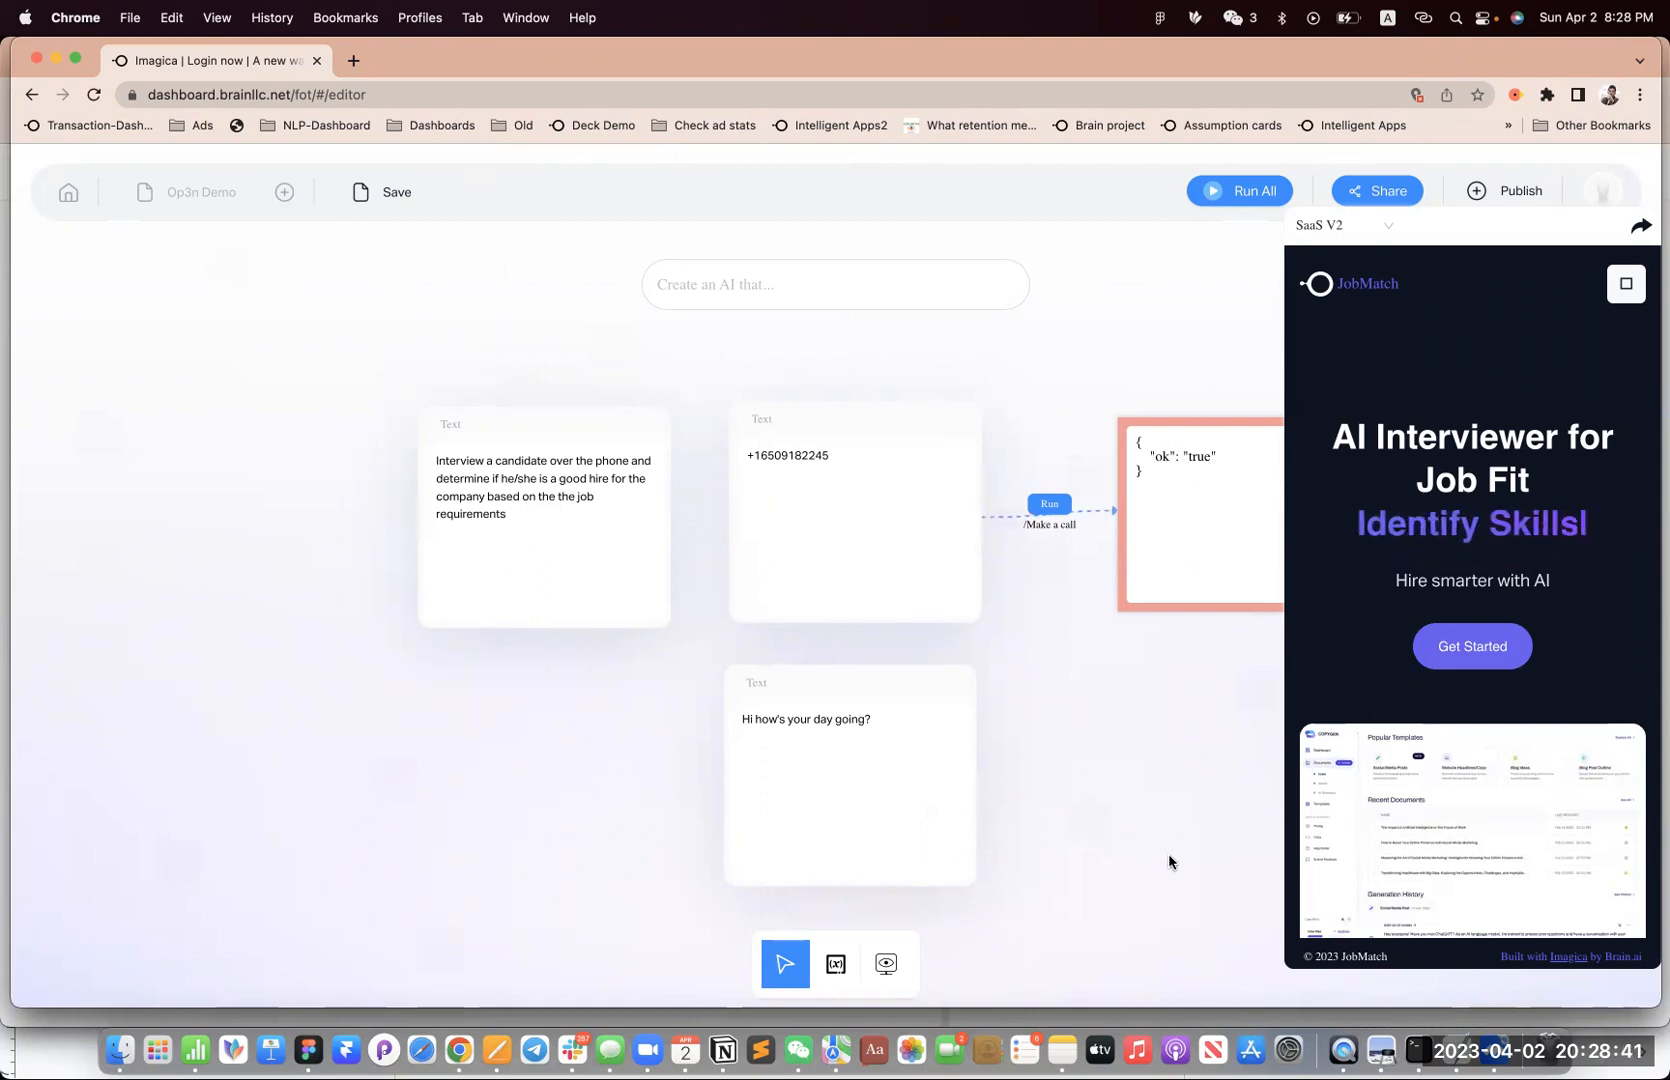